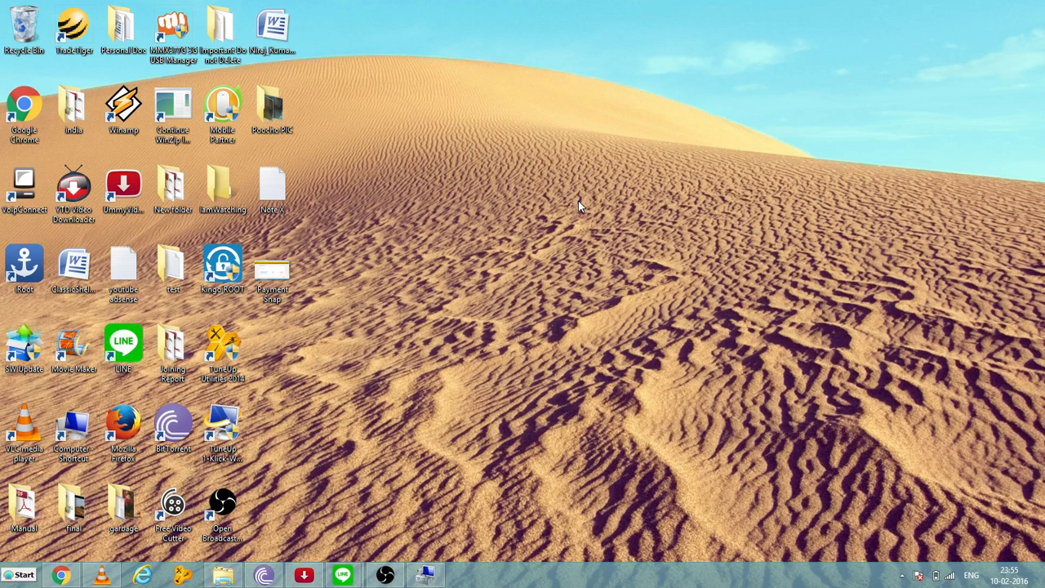
mouse_move(275, 424)
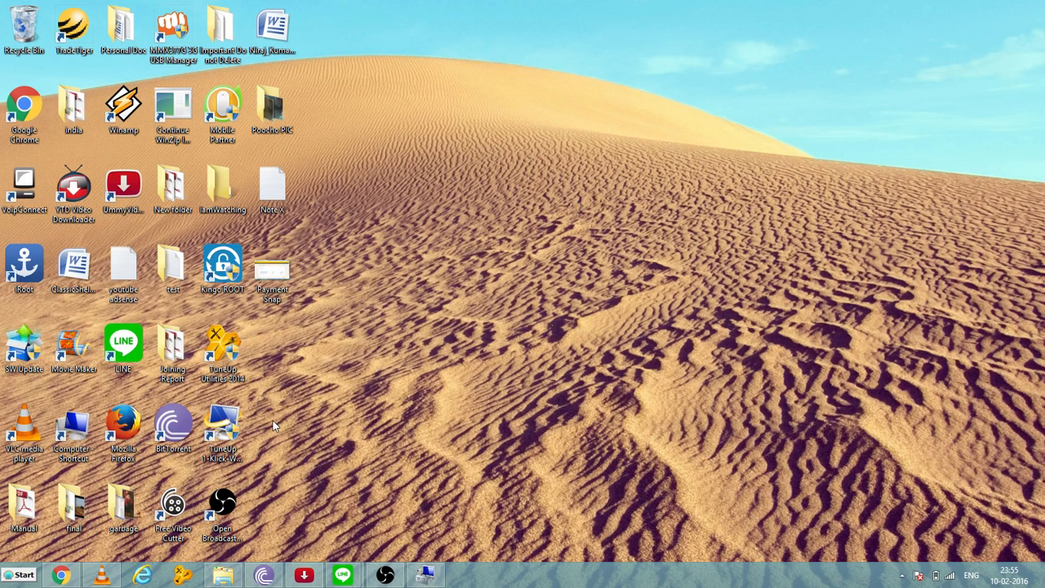
mouse_move(18, 575)
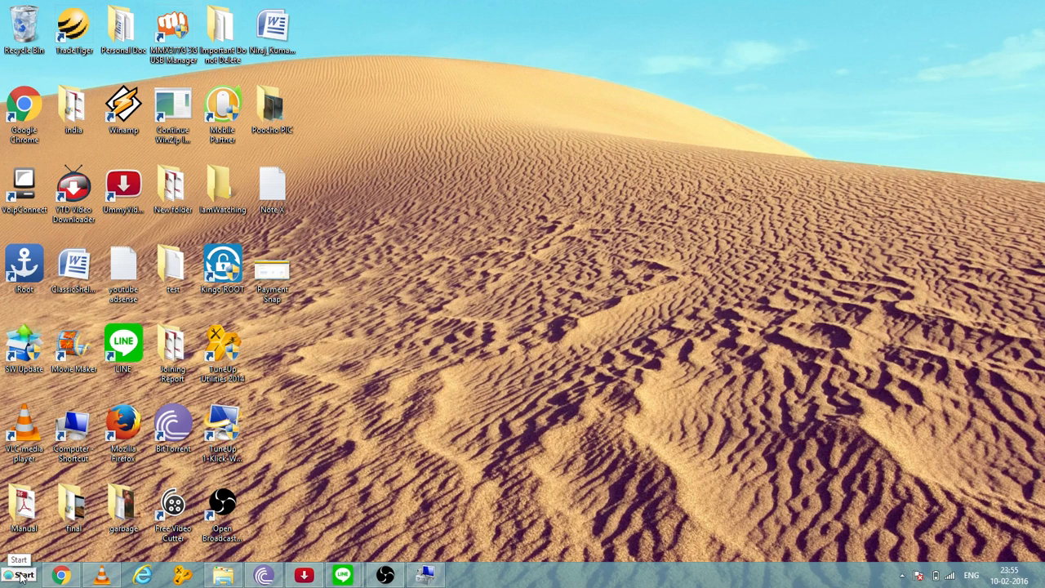
- Bring up the Run box from Start and begin entering cmd
click(18, 575)
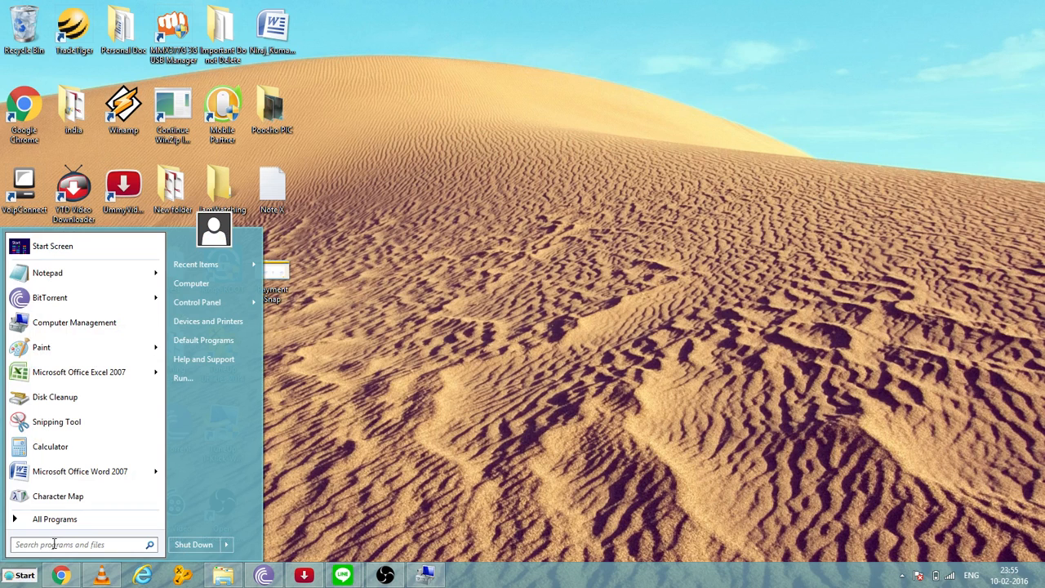
click(183, 378)
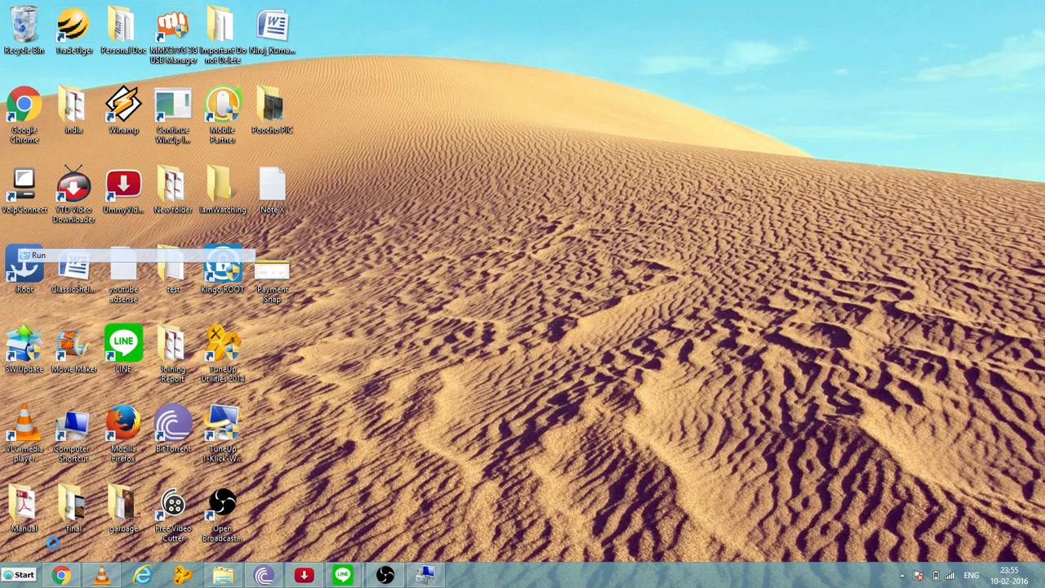
text(CM)
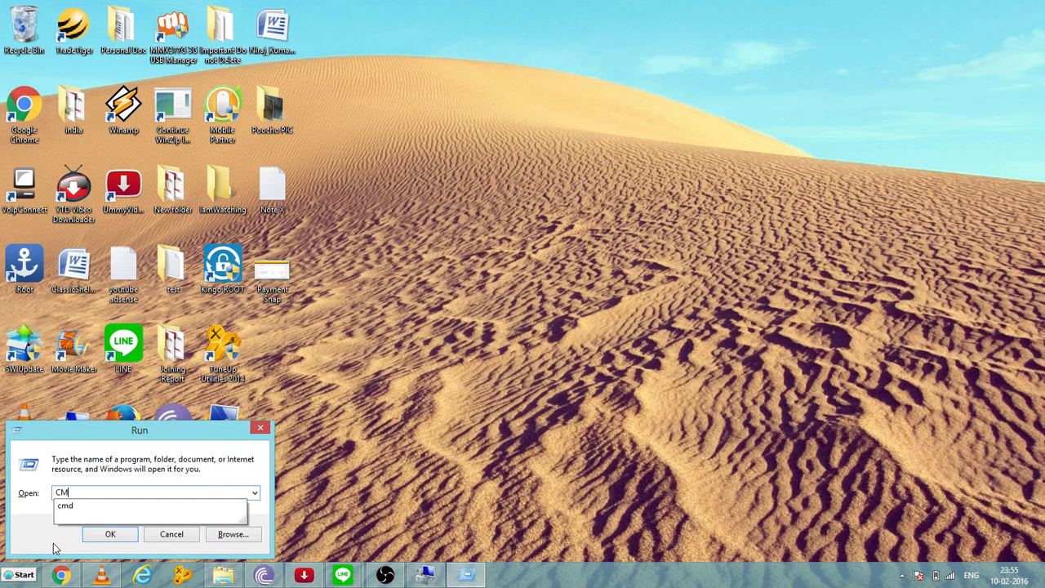
- Launch cmd, run DISKPART, see it unrecognized, then close the console window
click(111, 534)
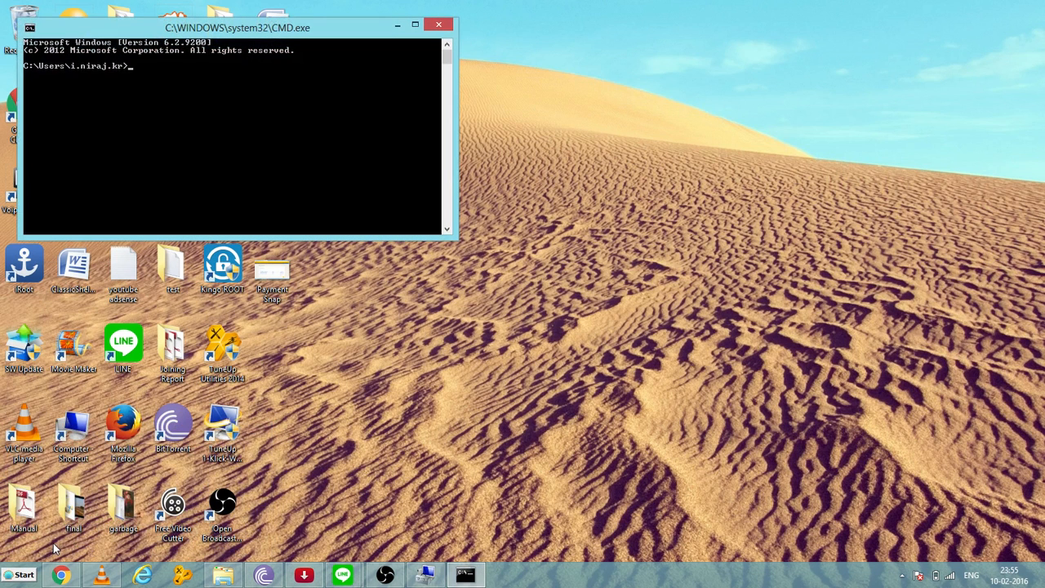
text(DISK)
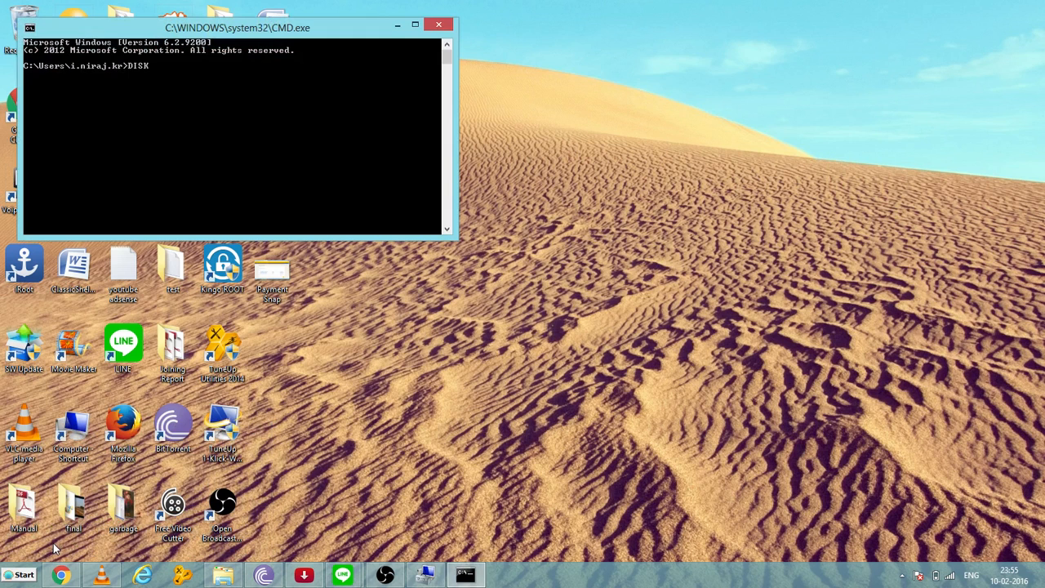
text(PART)
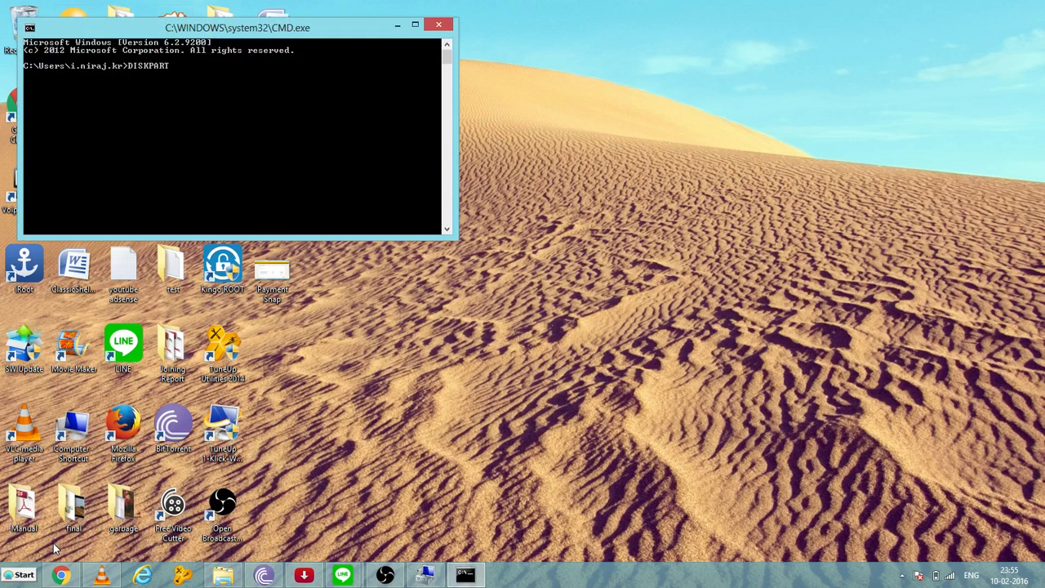
key(Return)
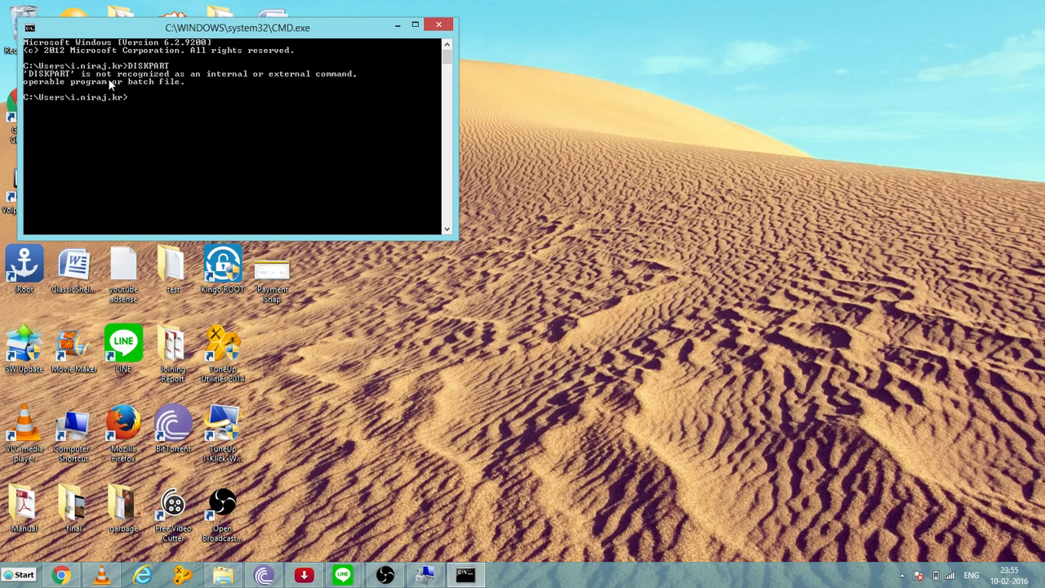
mouse_move(287, 74)
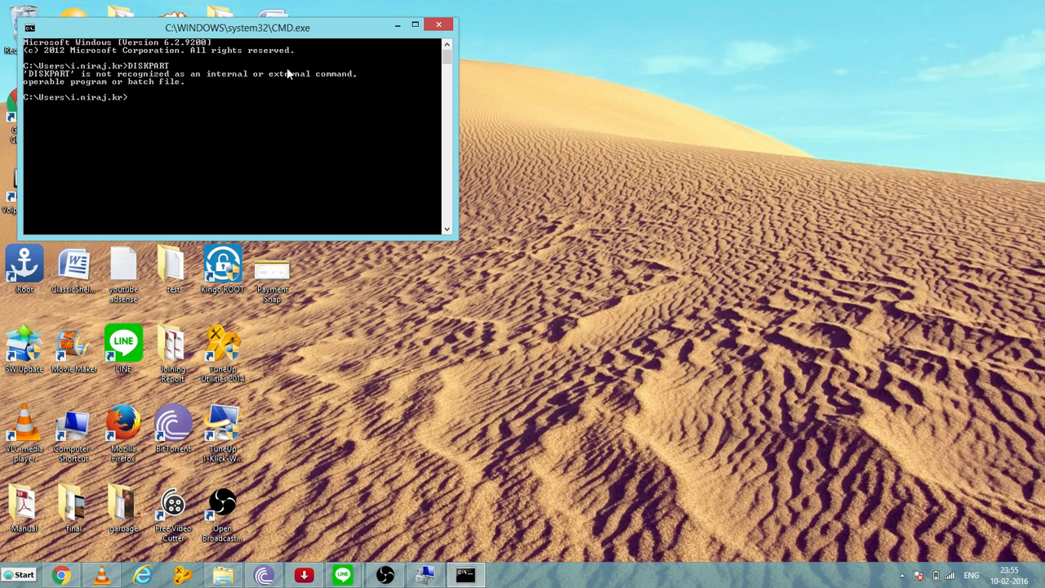
mouse_move(353, 77)
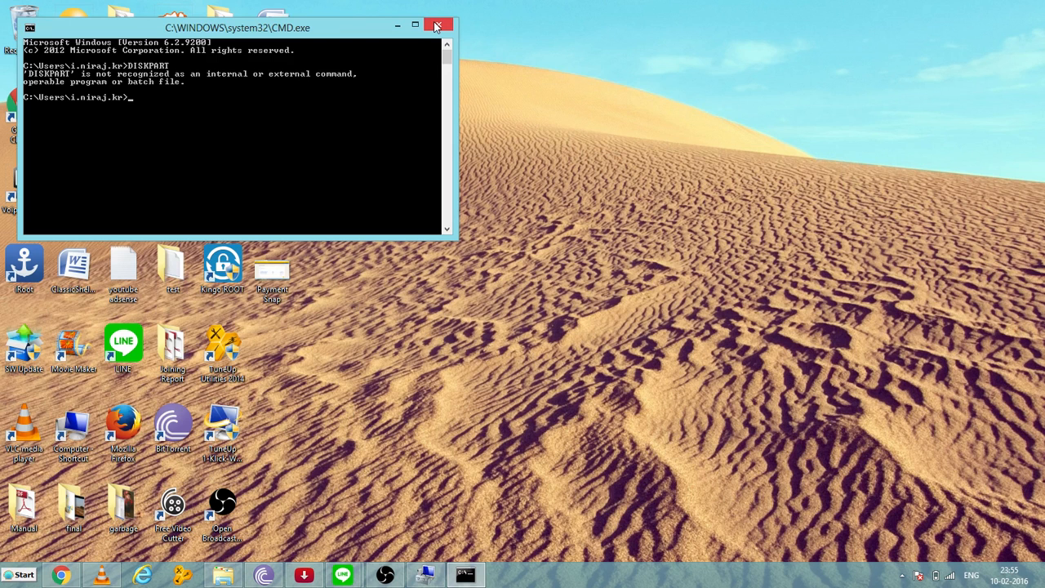
click(438, 26)
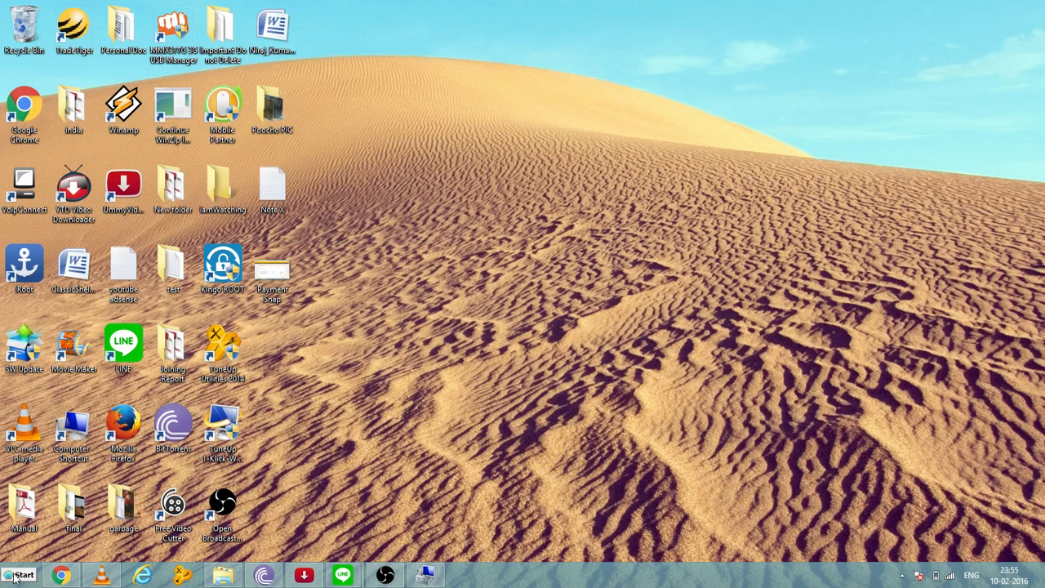
- Reach System Properties' Advanced tab via Computer's Properties from the Start menu
click(20, 575)
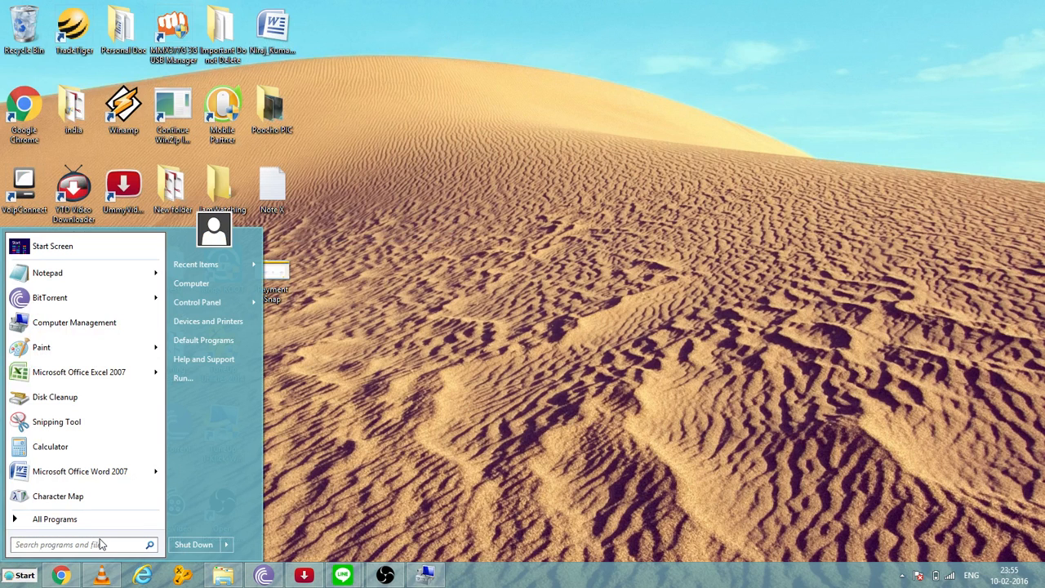
mouse_move(191, 285)
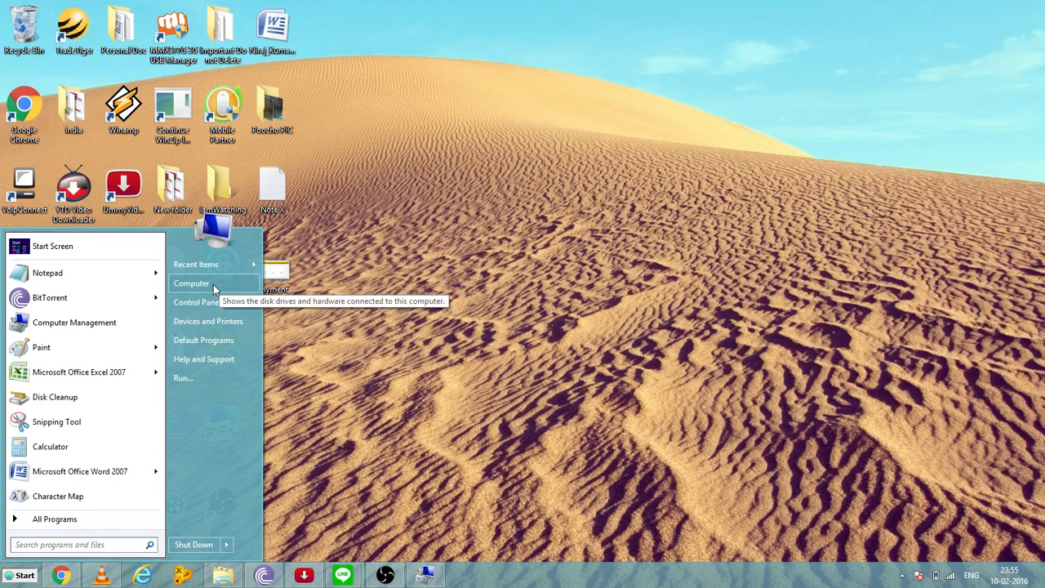
right_click(191, 282)
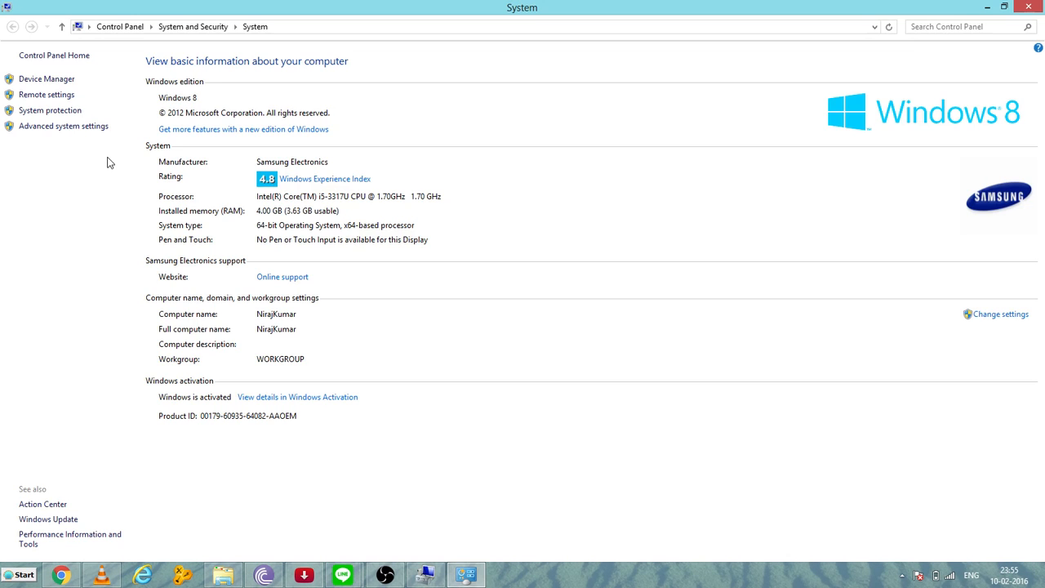
mouse_move(73, 131)
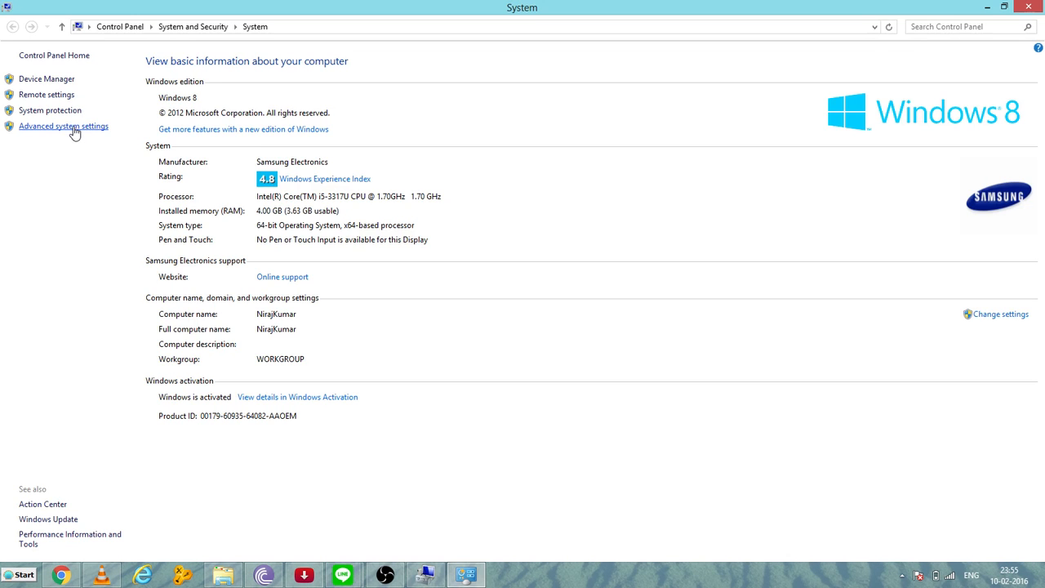
click(63, 126)
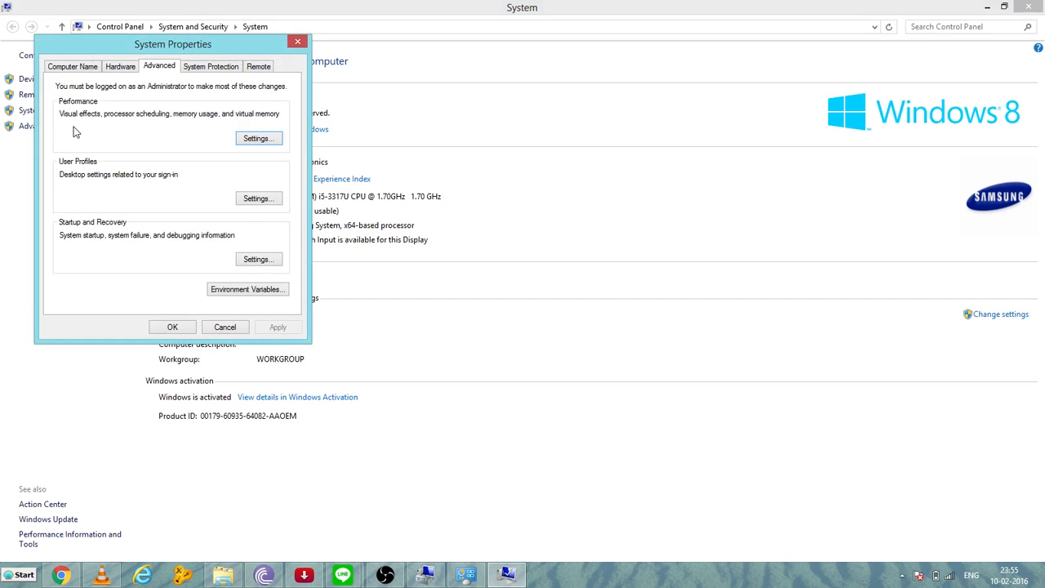
mouse_move(248, 290)
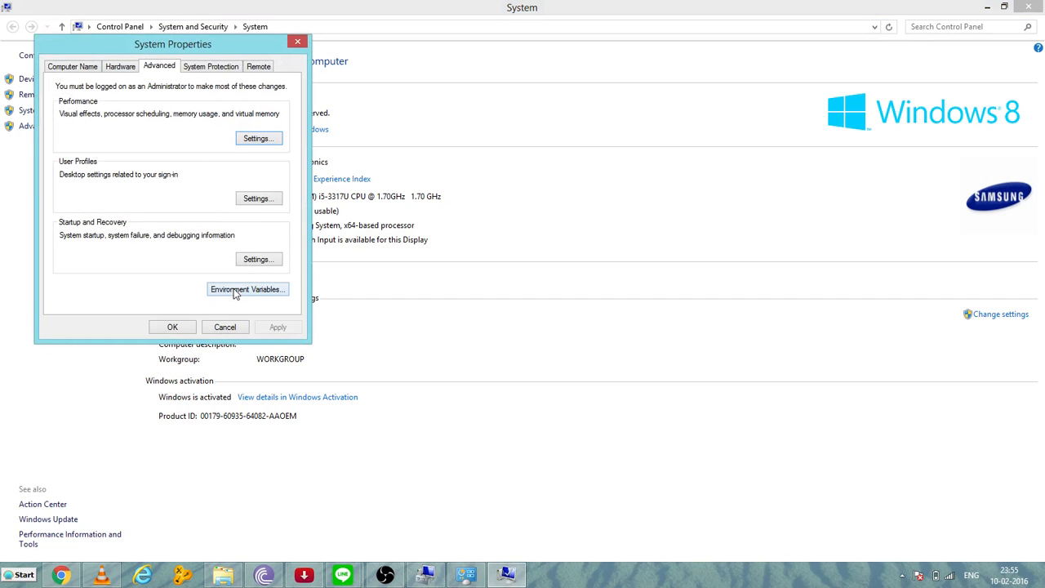
- Show the Environment Variables dialog, where the user path holds C:\PYTHON
click(247, 290)
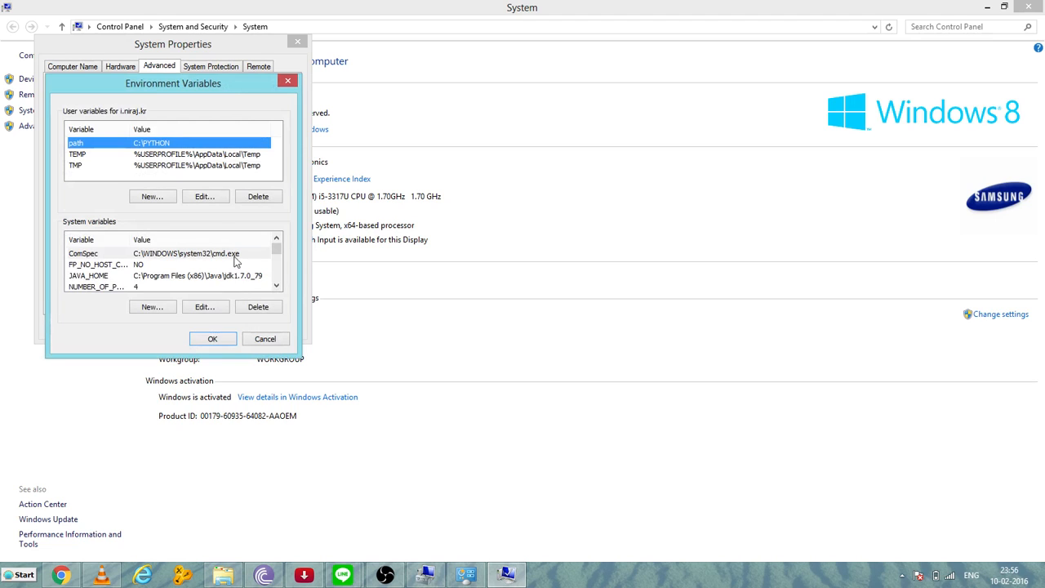
mouse_move(79, 134)
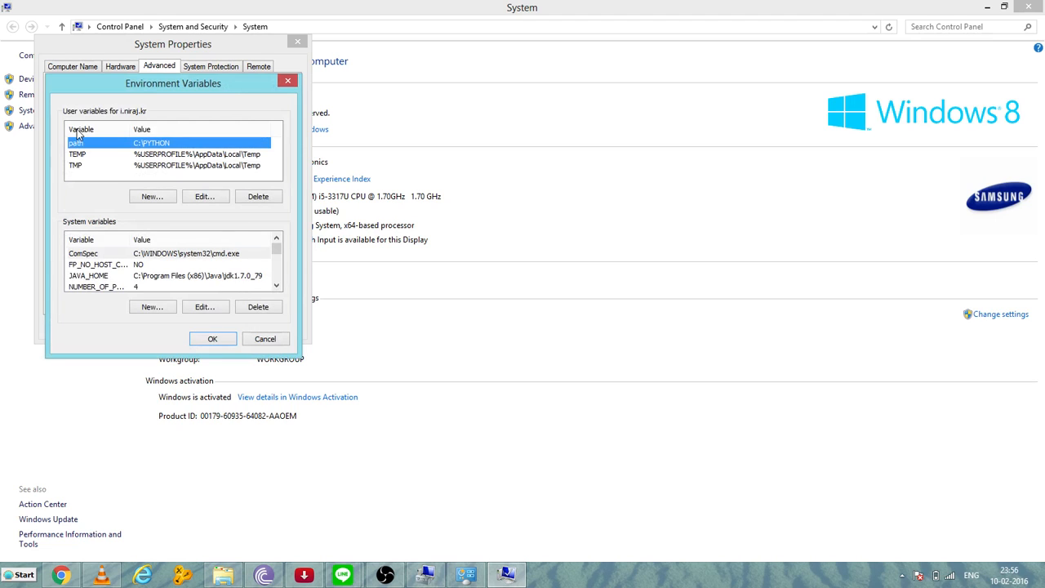
mouse_move(78, 168)
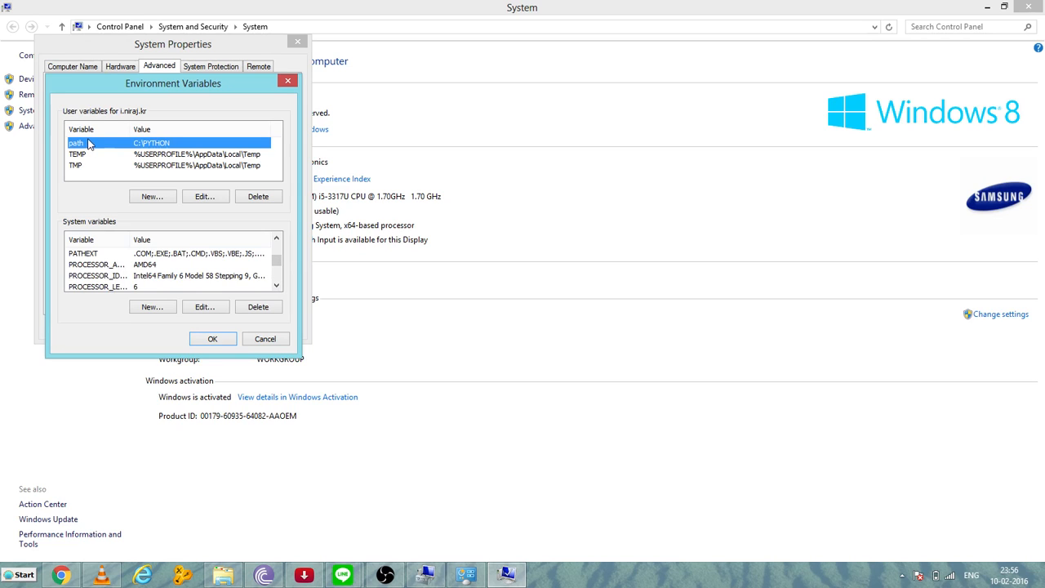
mouse_move(146, 147)
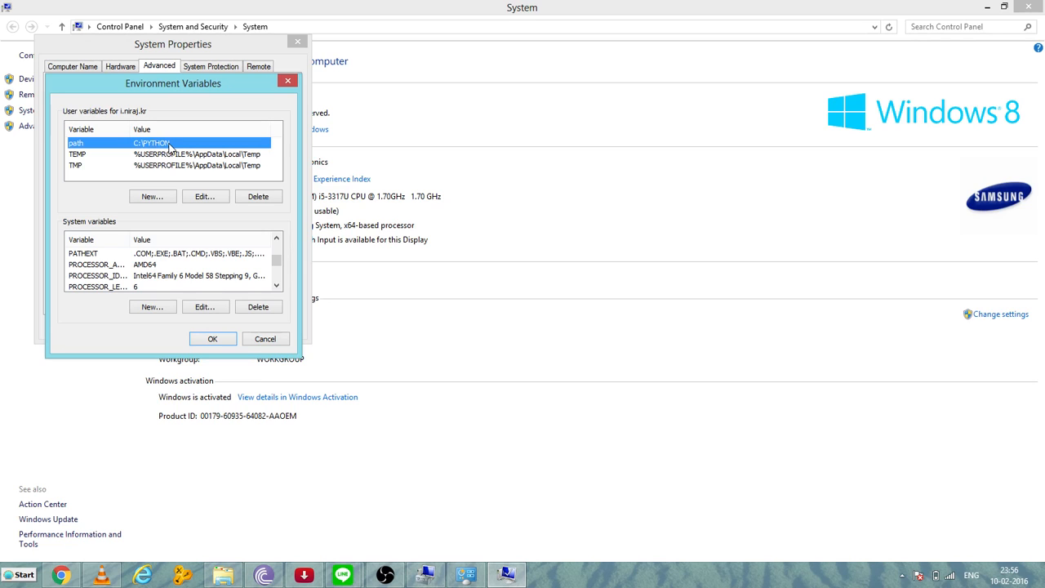
mouse_move(294, 70)
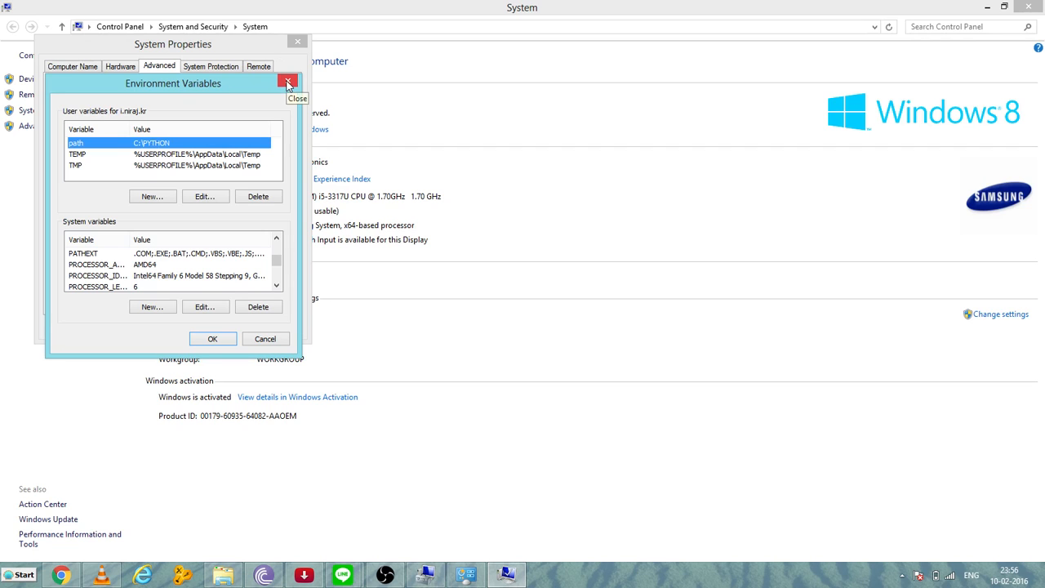
- Minimize the System information window, leaving the environment variables dialogs visible
click(287, 82)
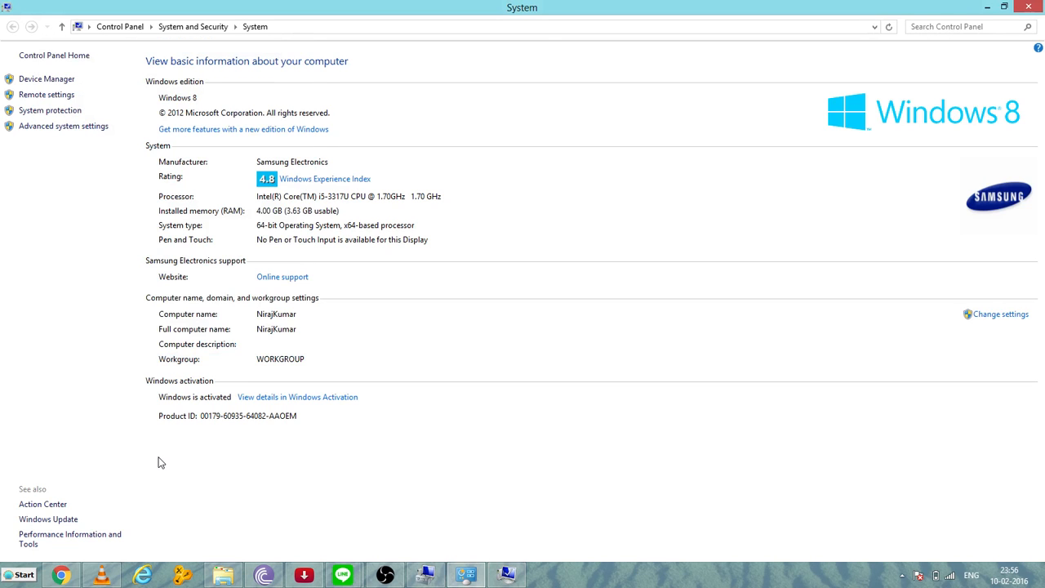
mouse_move(990, 10)
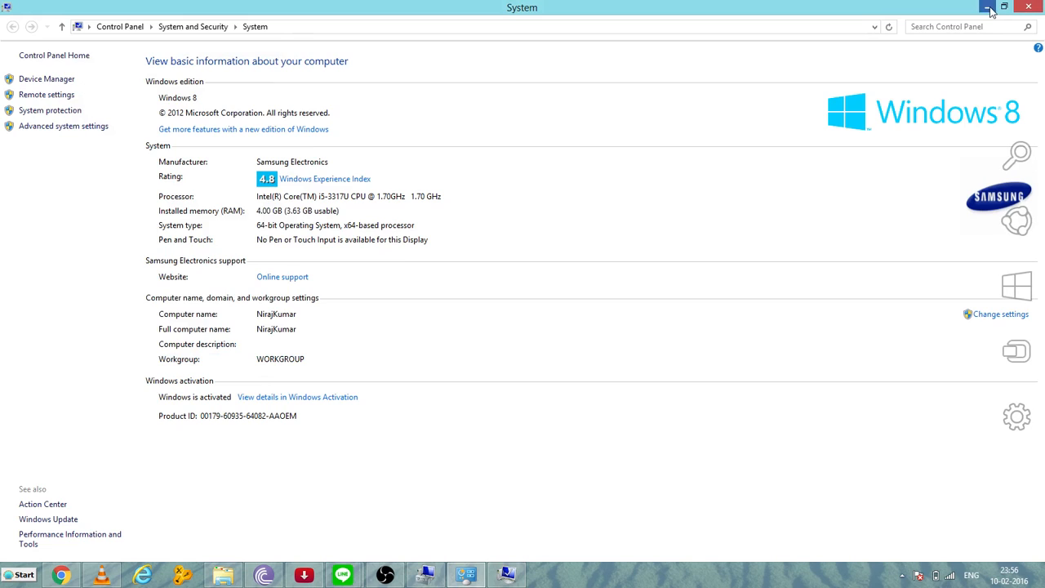
click(993, 7)
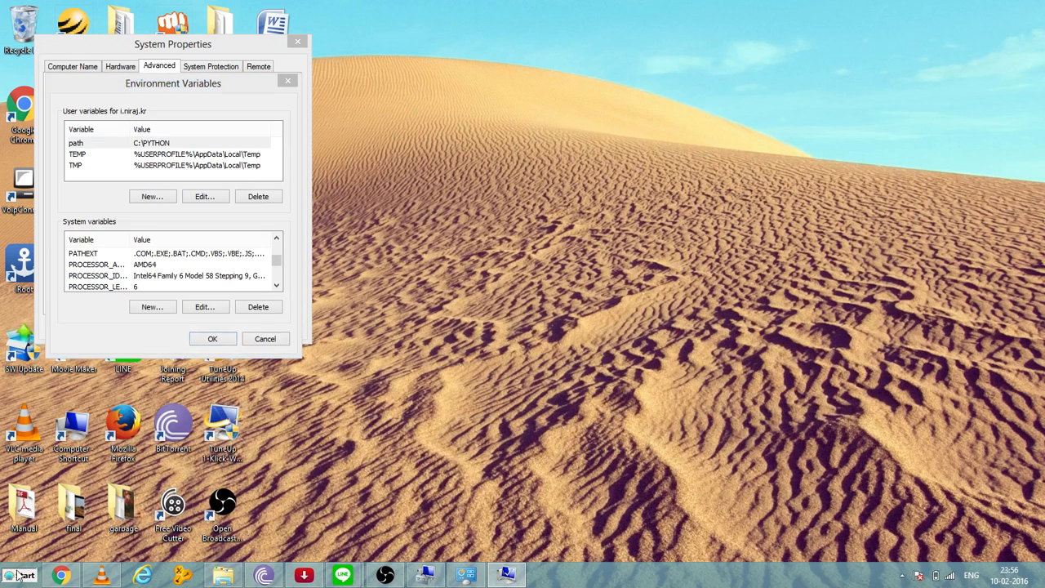
- Browse from Computer into Local Disk (C:), then WINDOWS, then the System32 folder
click(18, 575)
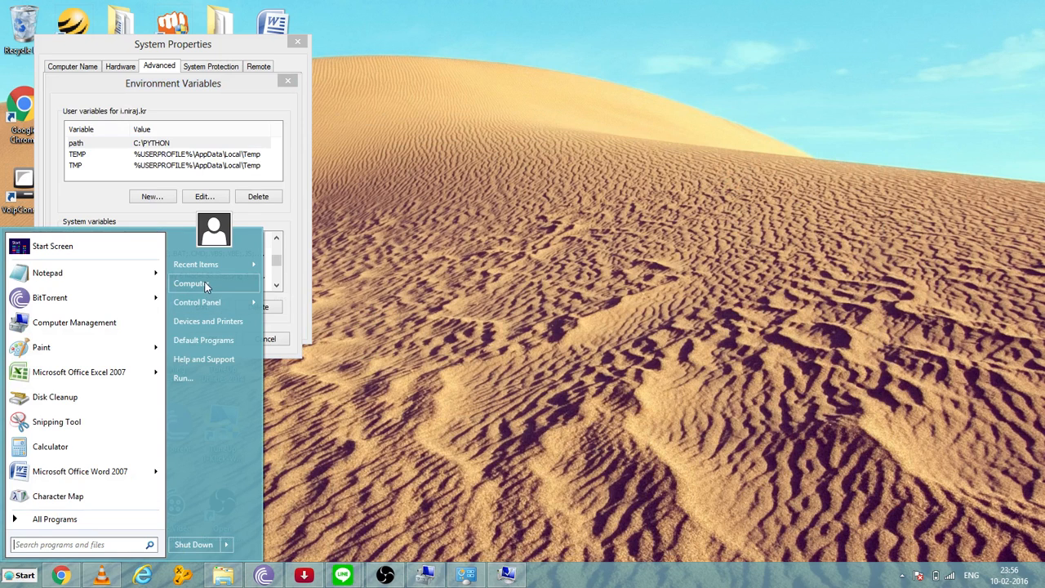
click(173, 286)
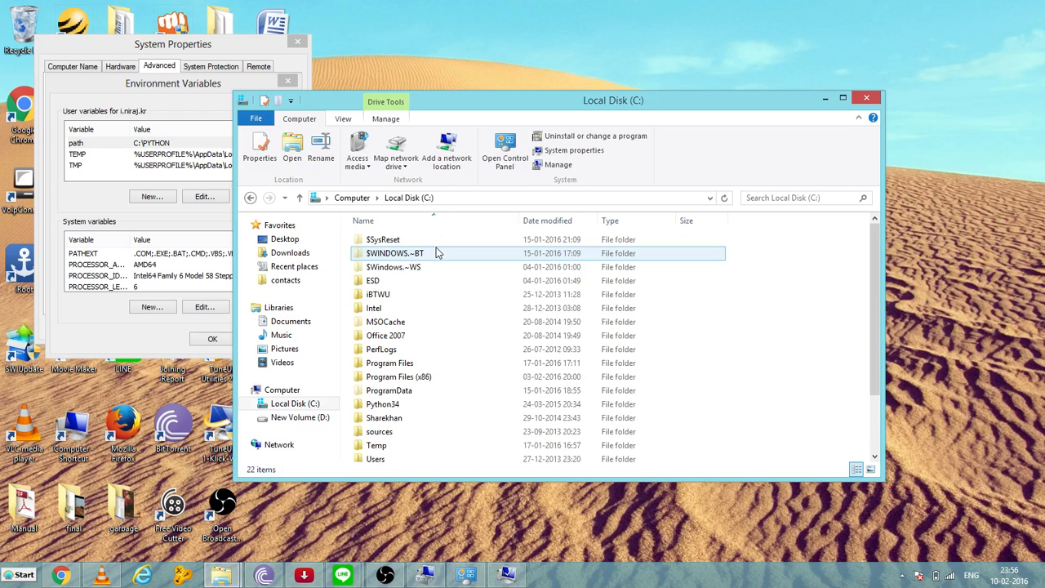
click(383, 404)
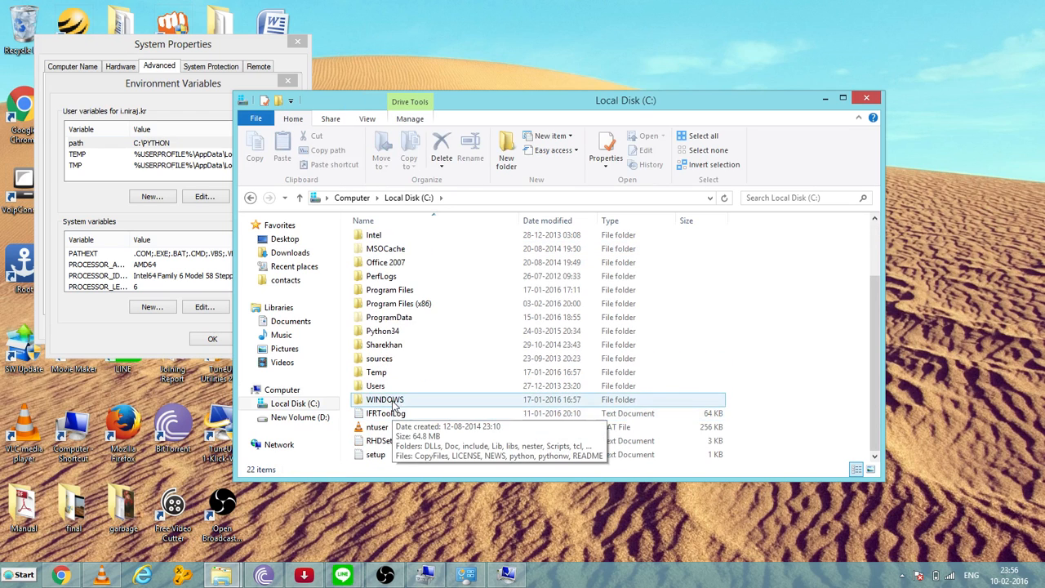
double_click(385, 399)
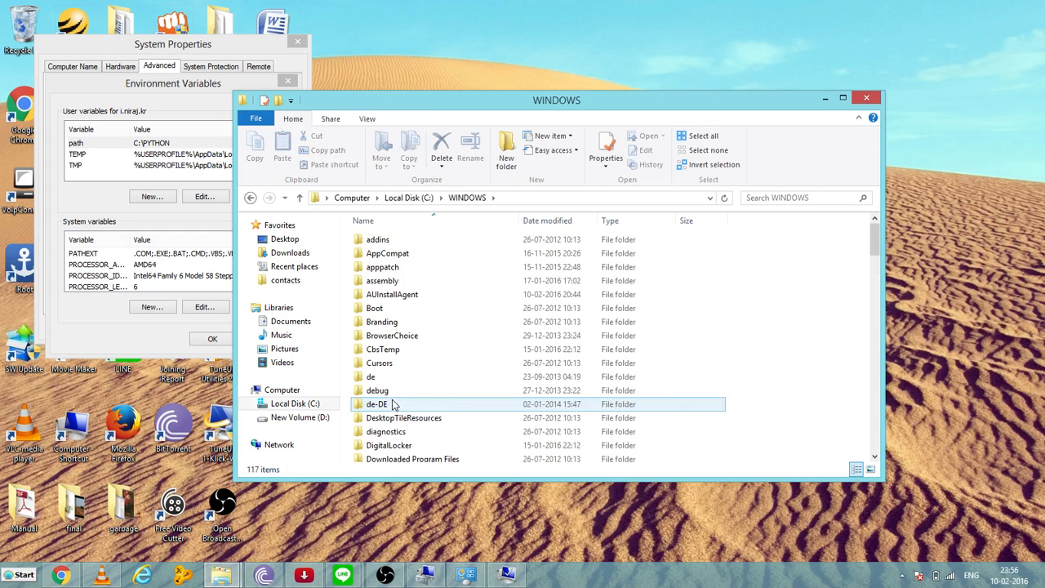
scroll(down, 3)
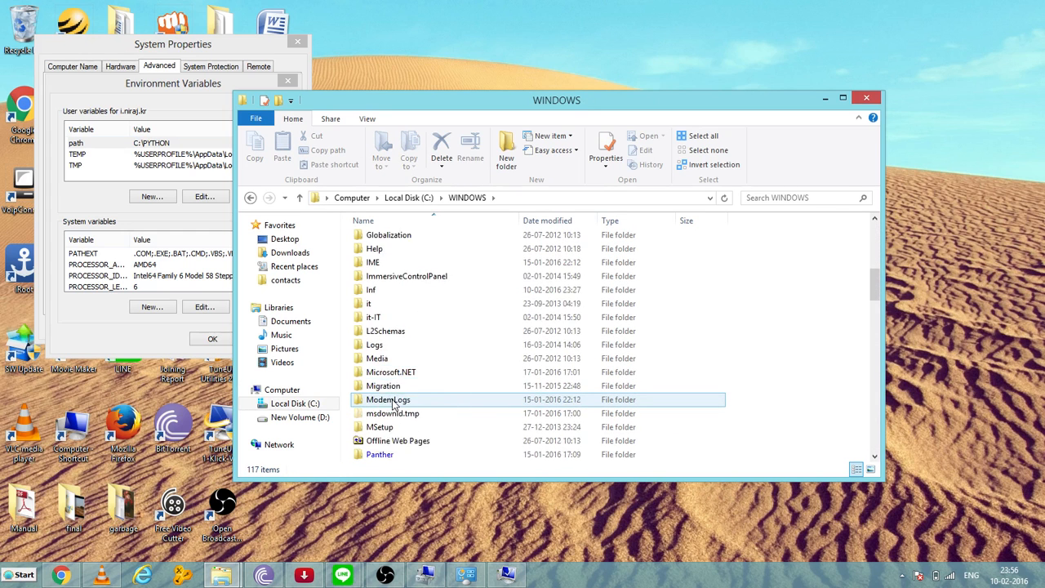
scroll(down, 3)
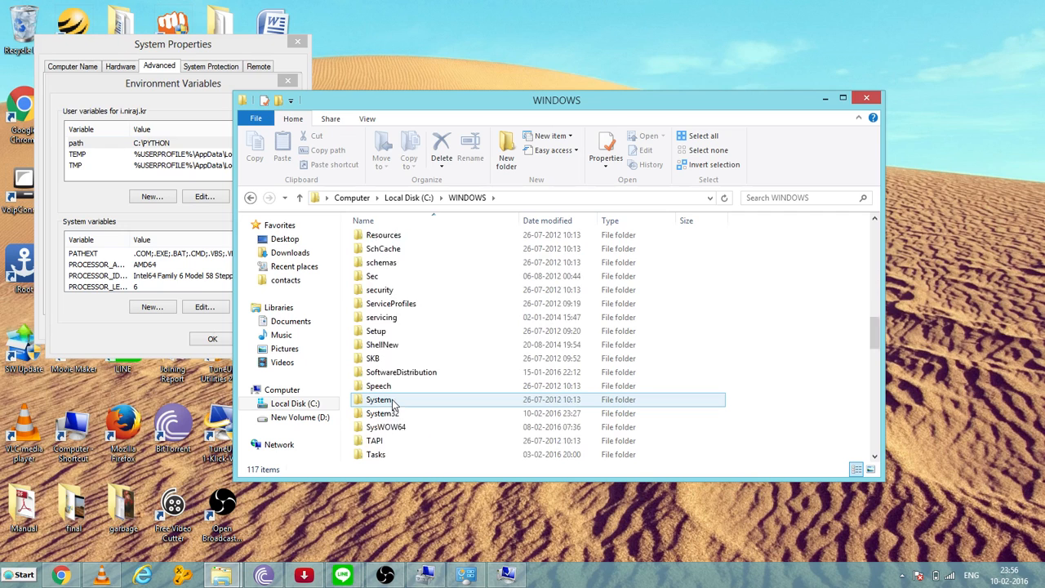
double_click(382, 413)
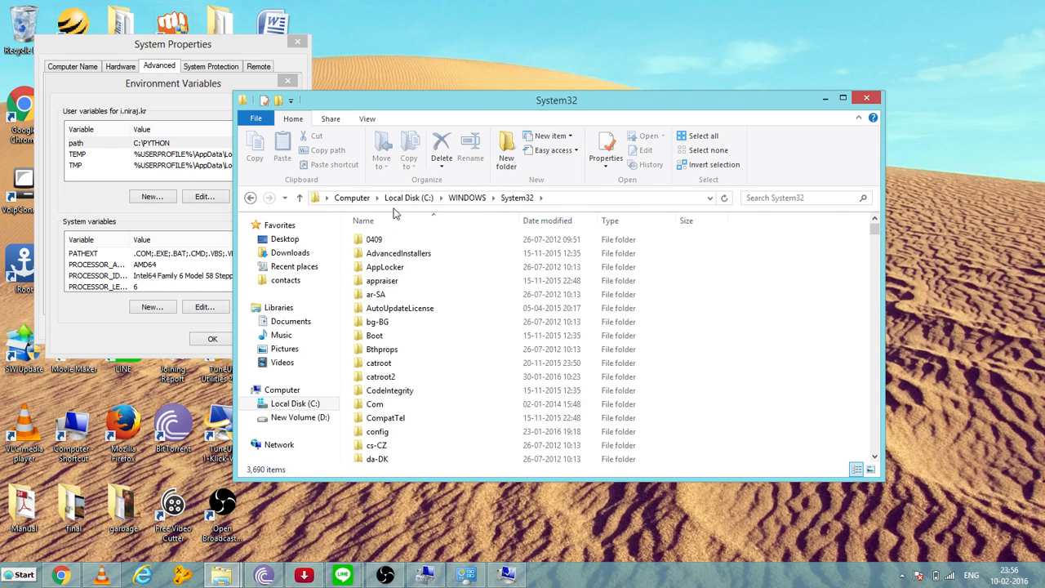
mouse_move(637, 205)
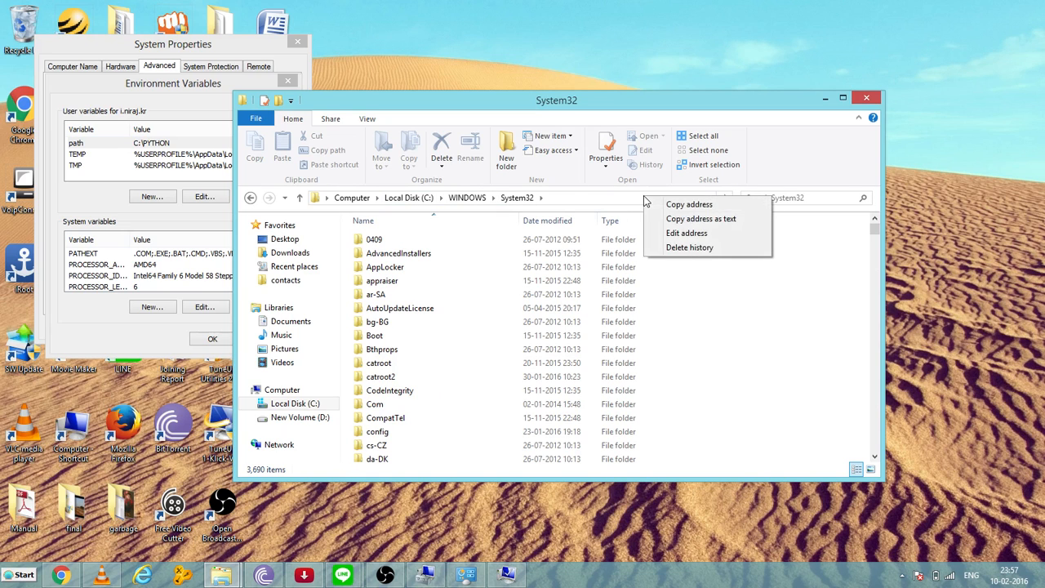
mouse_move(701, 219)
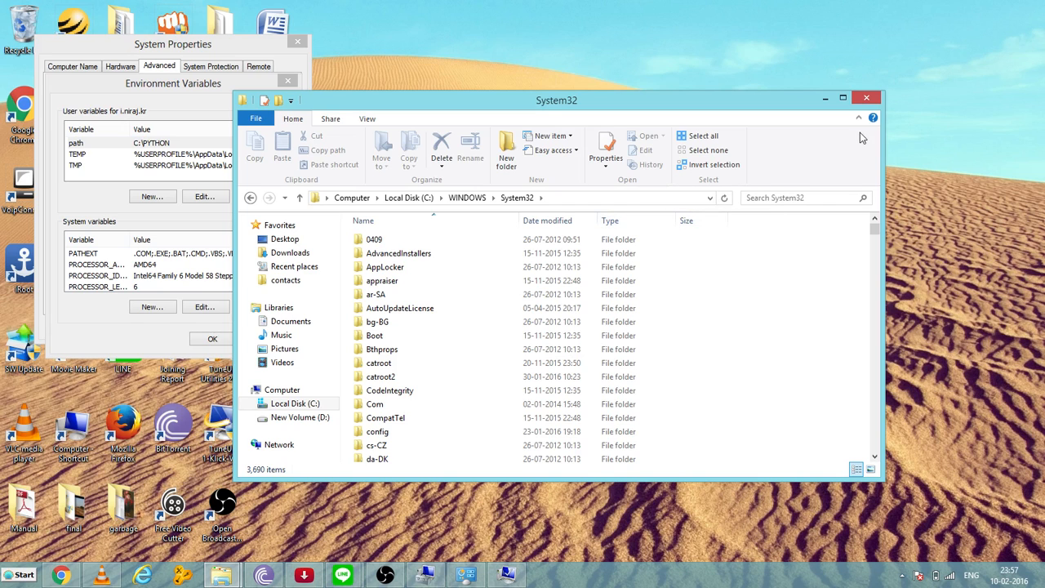
mouse_move(859, 117)
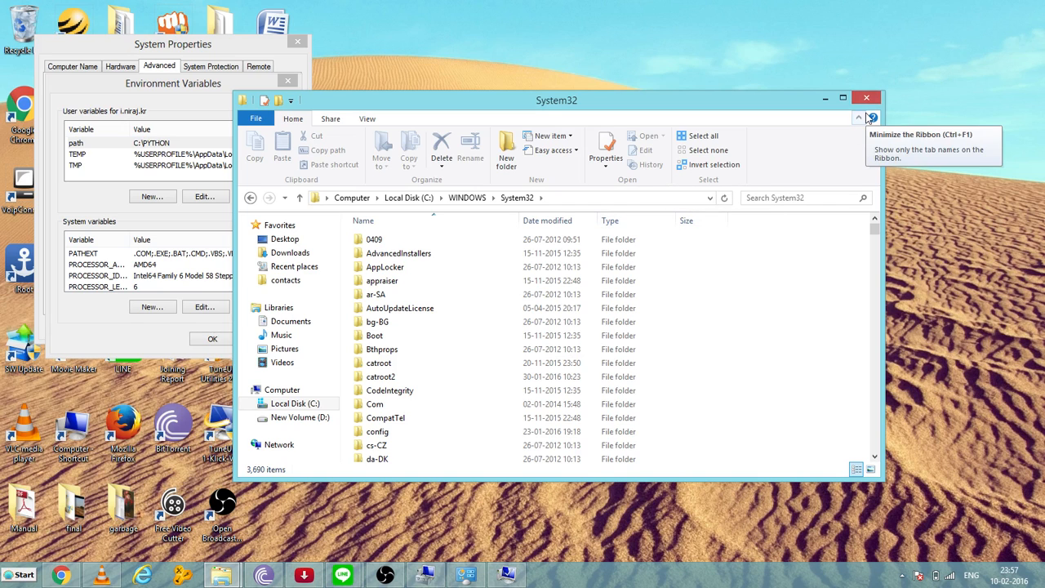
- Close Explorer and change the user path variable to C:\WINDOWS\System32
click(865, 98)
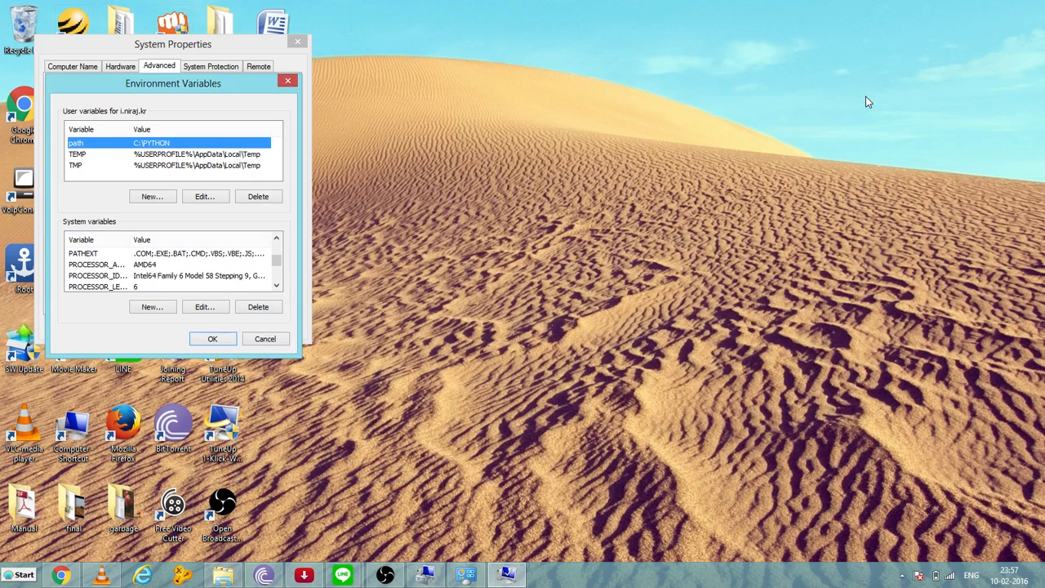
mouse_move(101, 148)
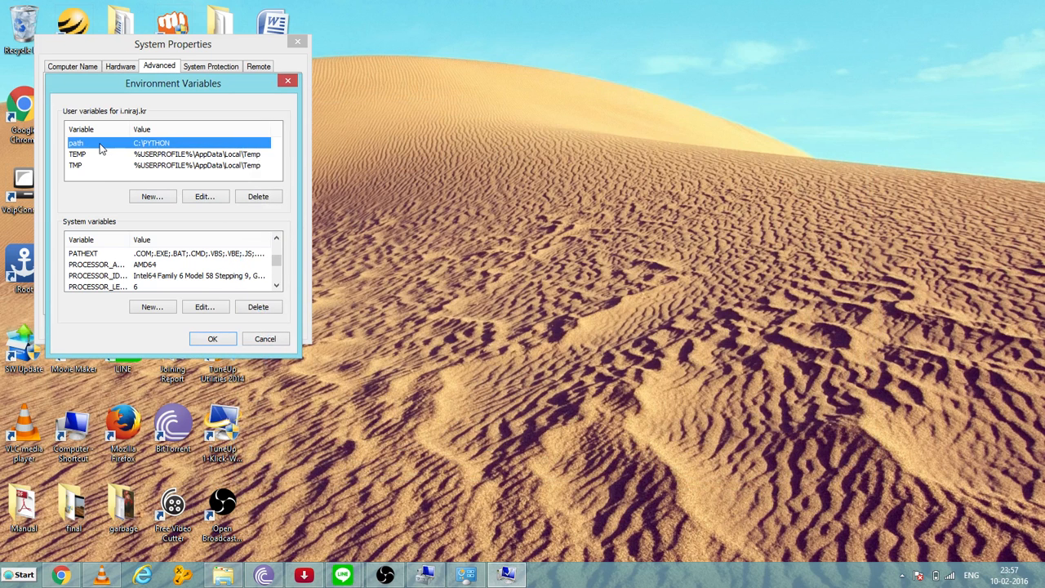
mouse_move(121, 143)
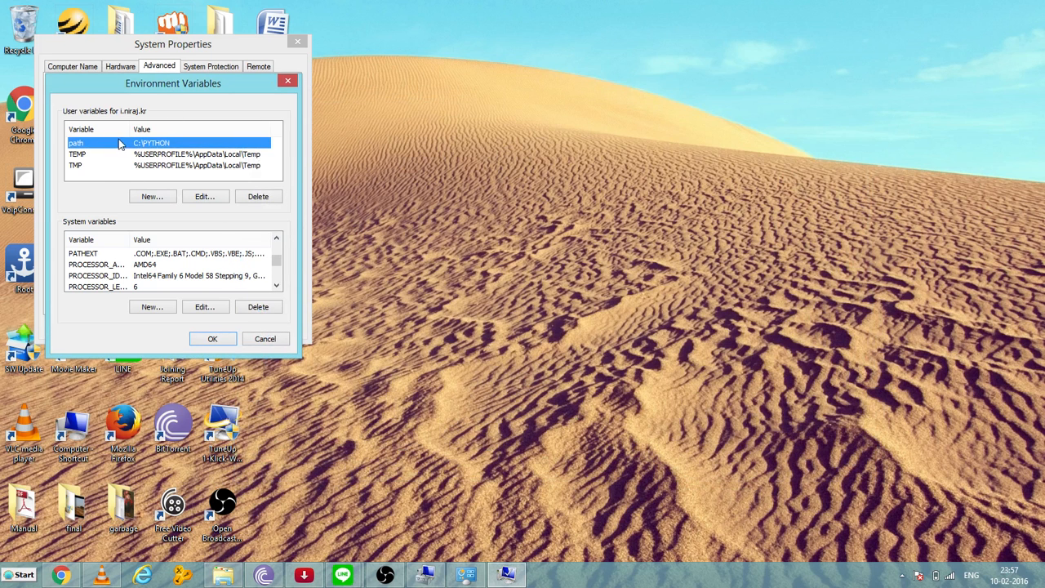
mouse_move(205, 196)
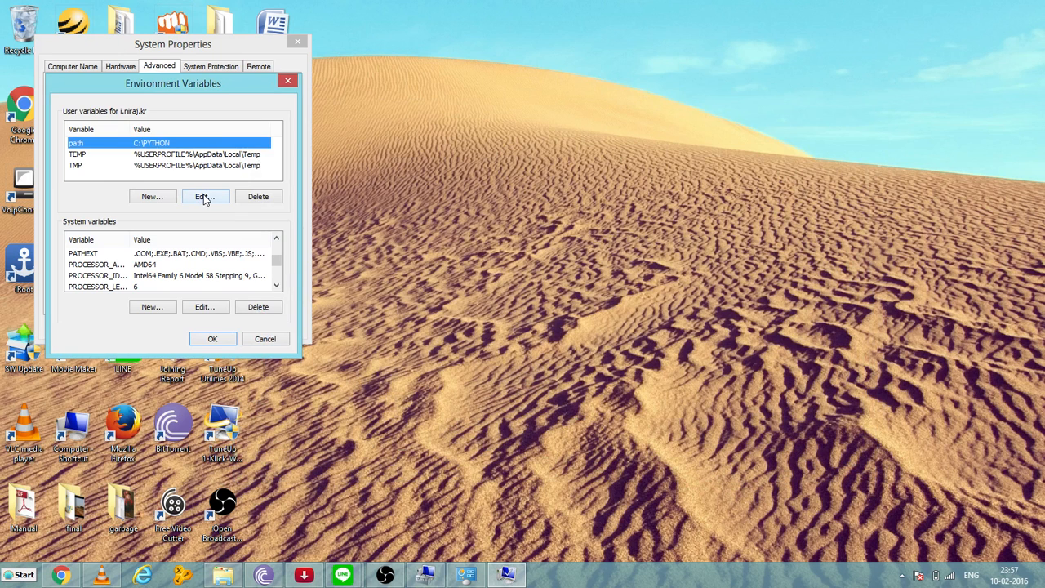
click(206, 196)
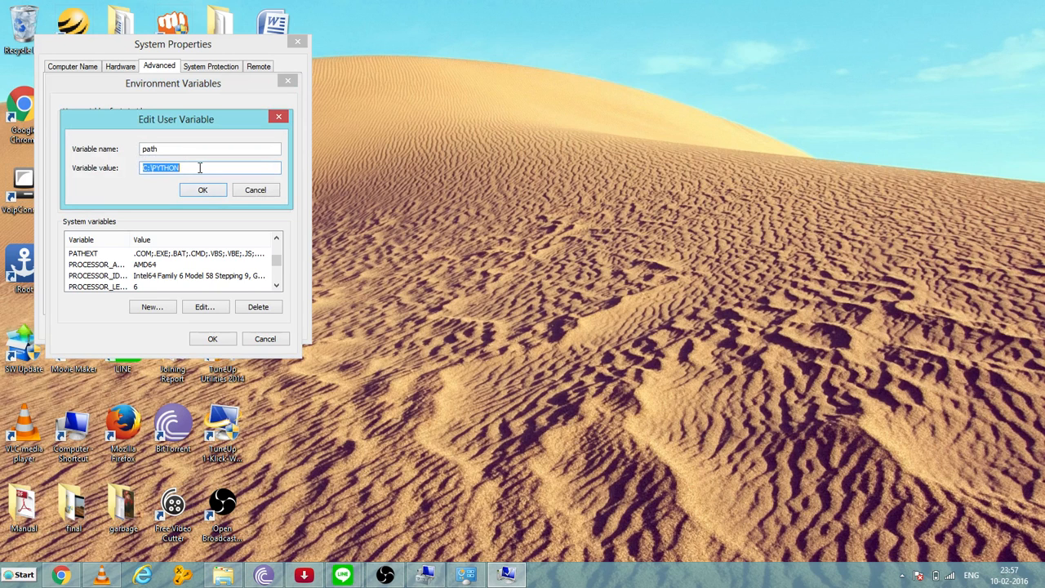
text(C:\WINDOWS\System32)
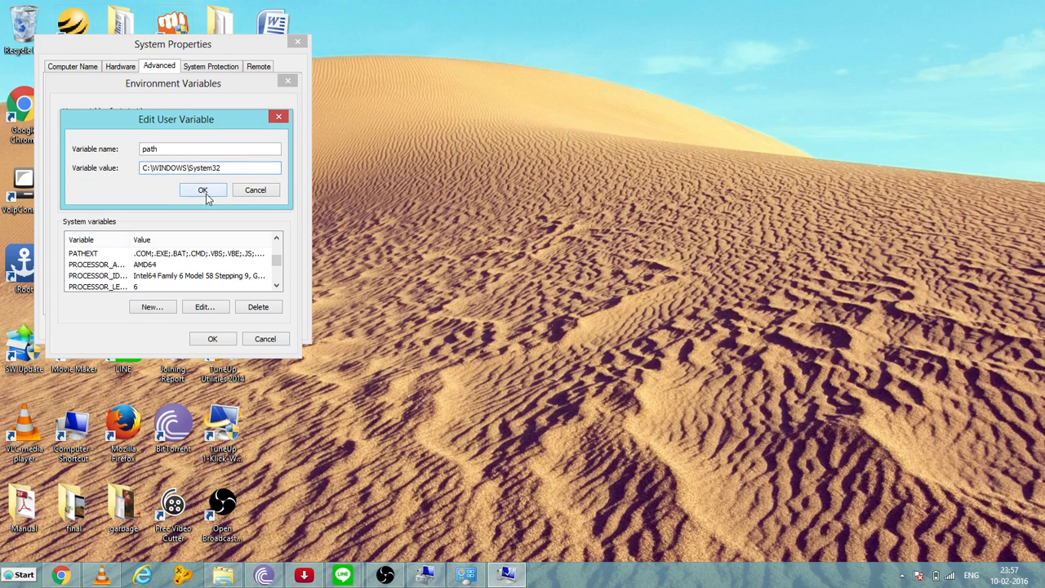
click(203, 189)
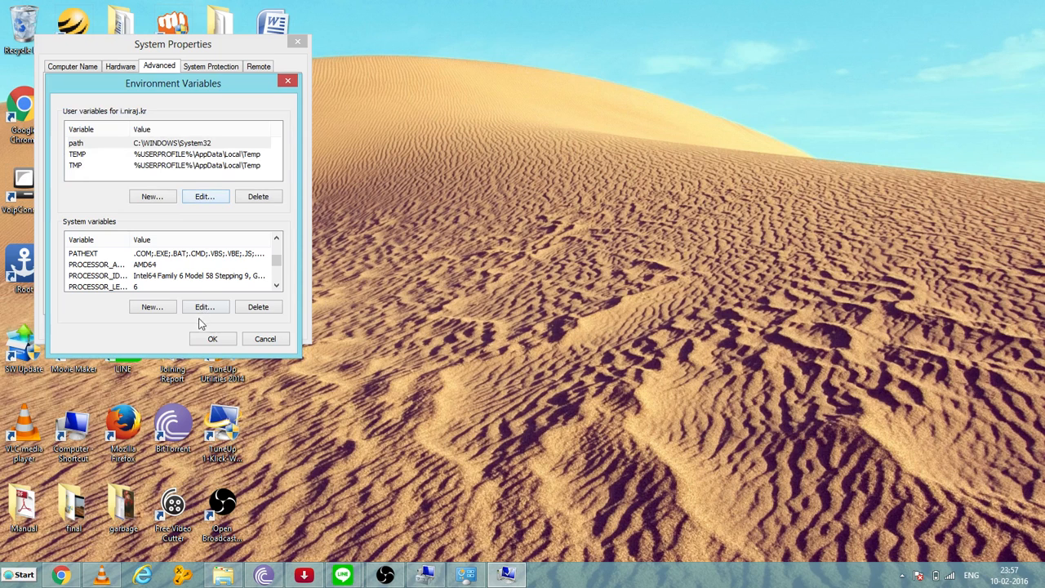
- Save the environment variables and close System Properties, back to the desktop
click(212, 338)
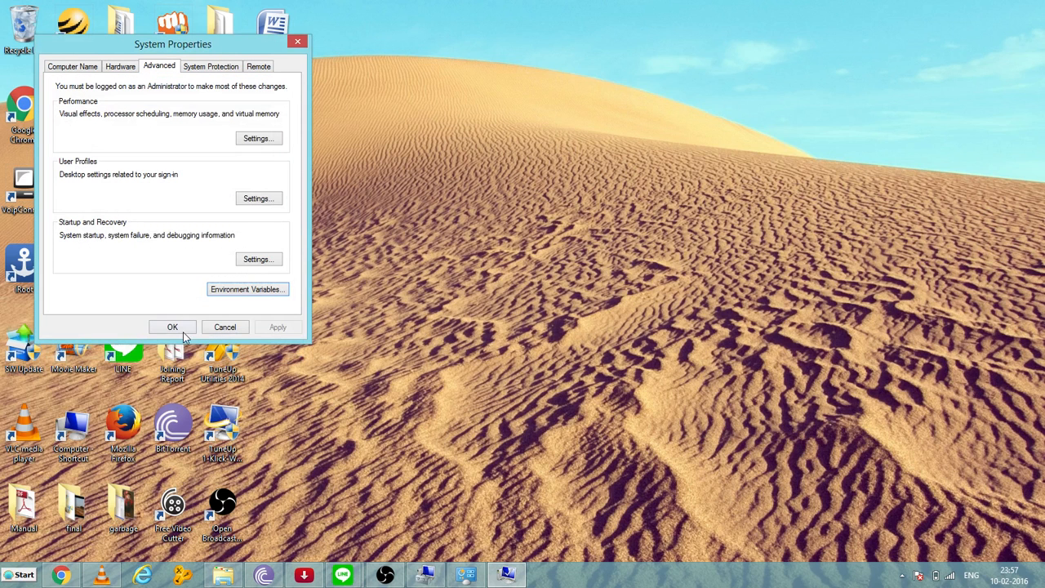
click(173, 327)
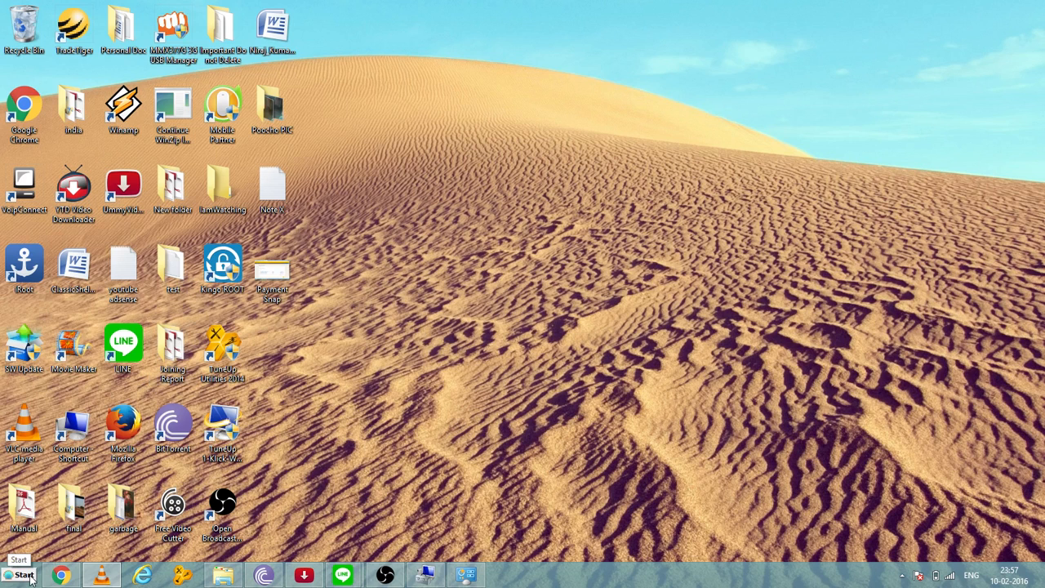
- Launch Run via Start search, open a fresh cmd, and enter DISKPART at the prompt
click(20, 575)
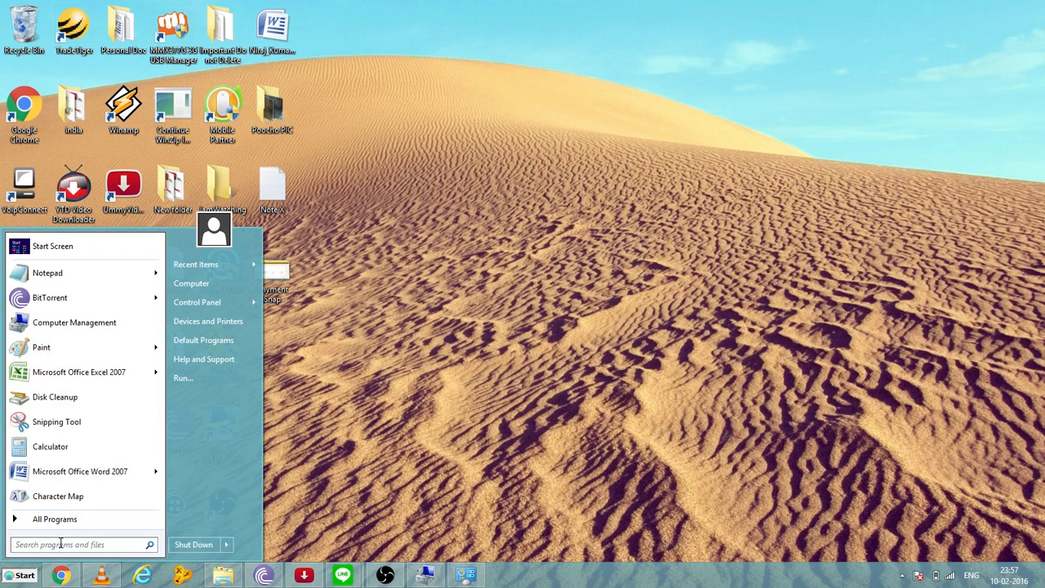
text(RUN)
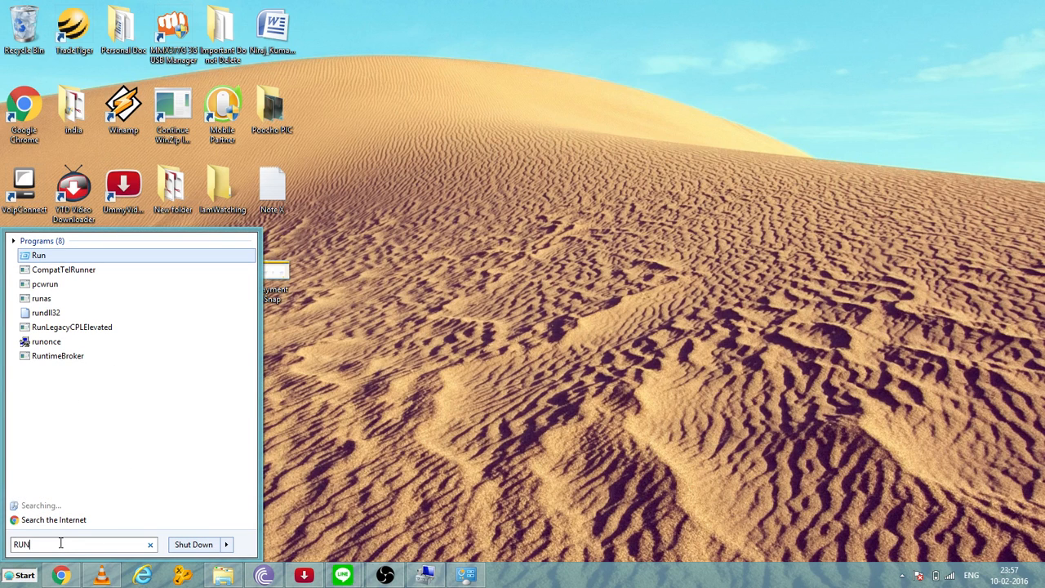
click(39, 255)
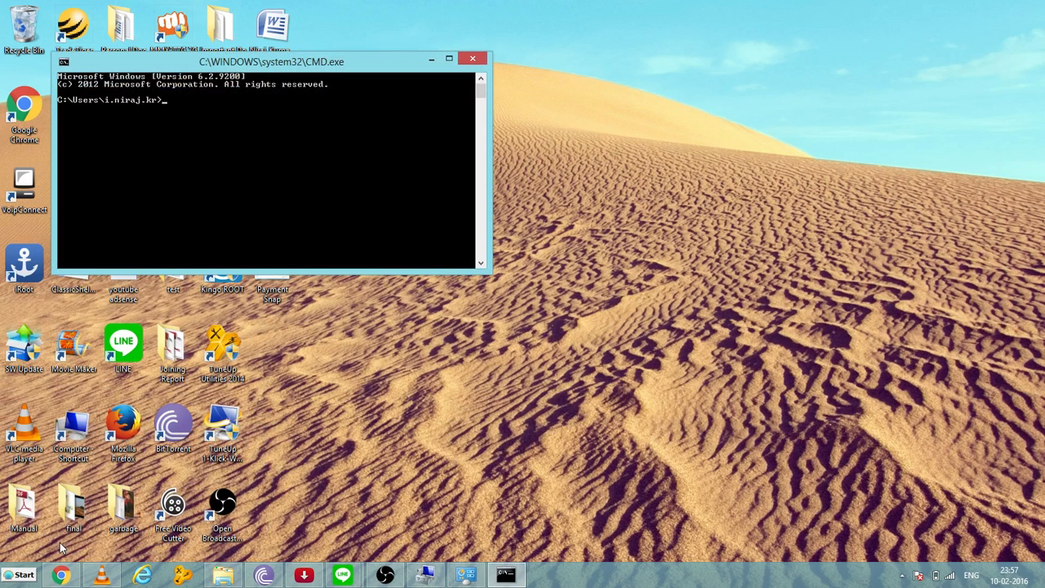
text(DISK)
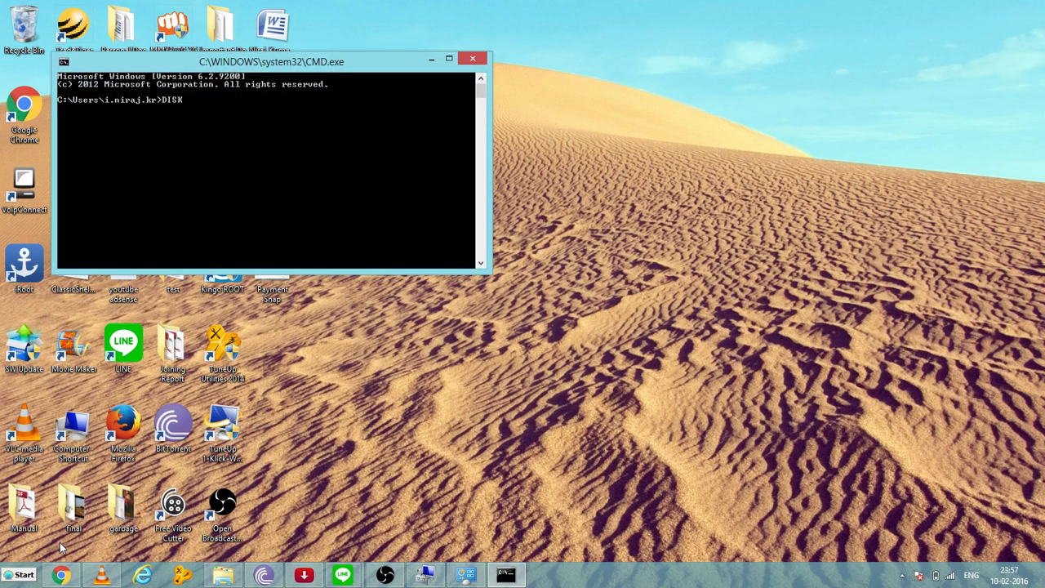
text(PART)
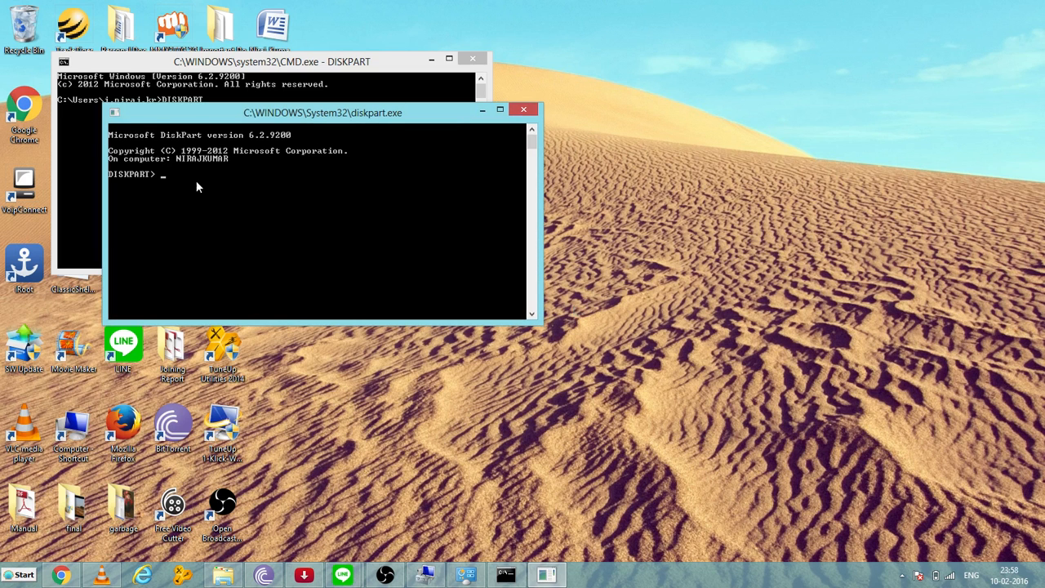
mouse_move(187, 172)
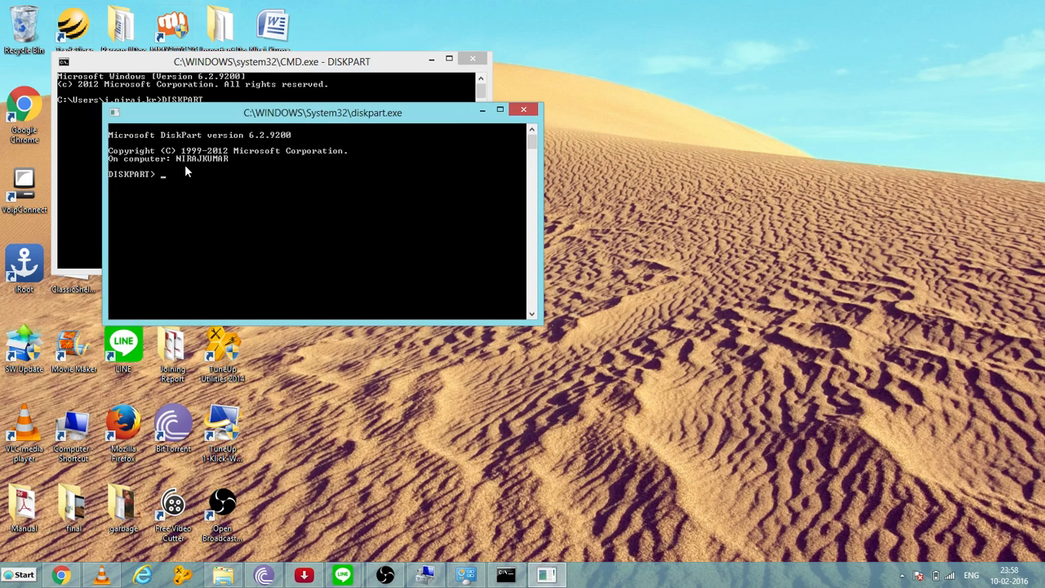
mouse_move(271, 174)
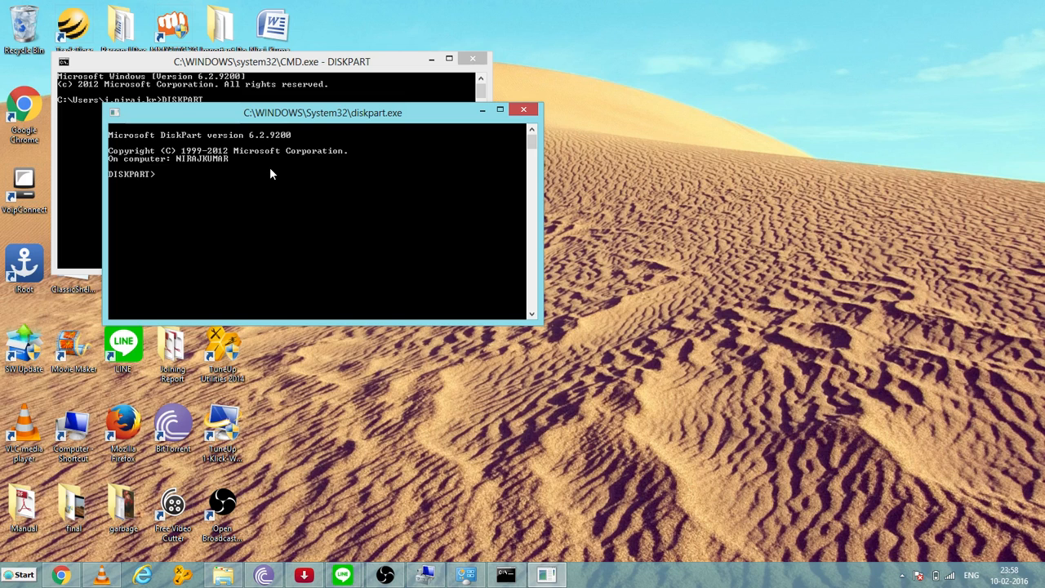
mouse_move(366, 415)
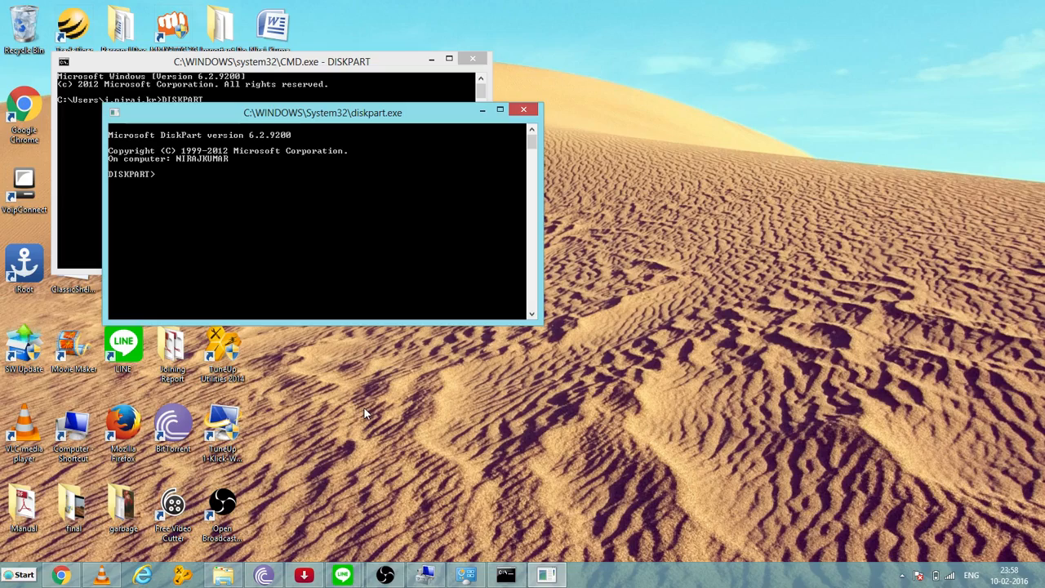